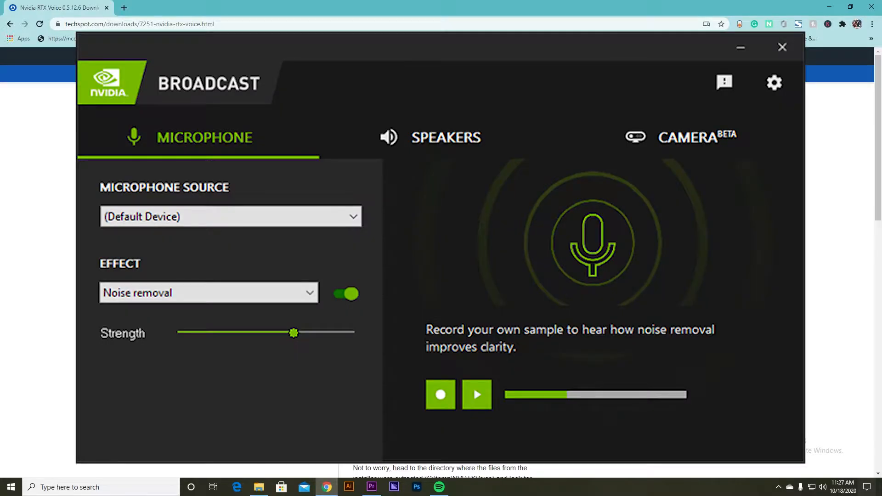
Review the TechSpot page details and start the RTX Voice 0.5.12.6 download via Download Now.
left_click(782, 47)
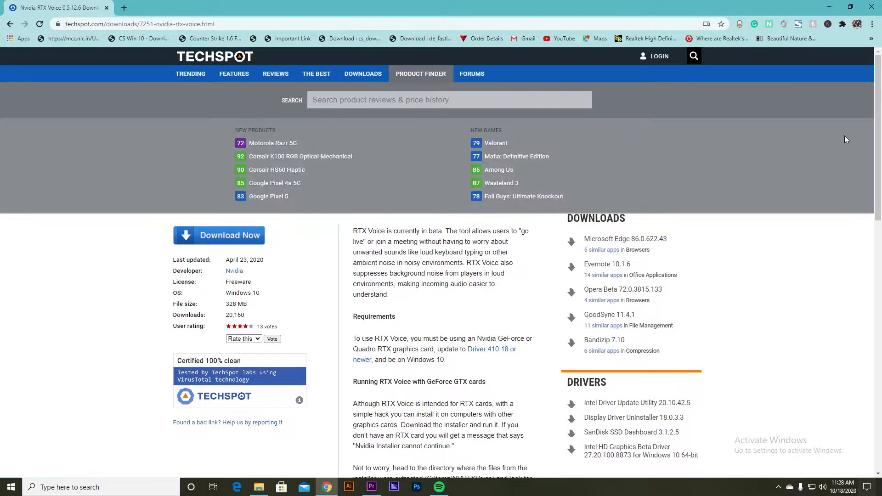
scroll("down", 3)
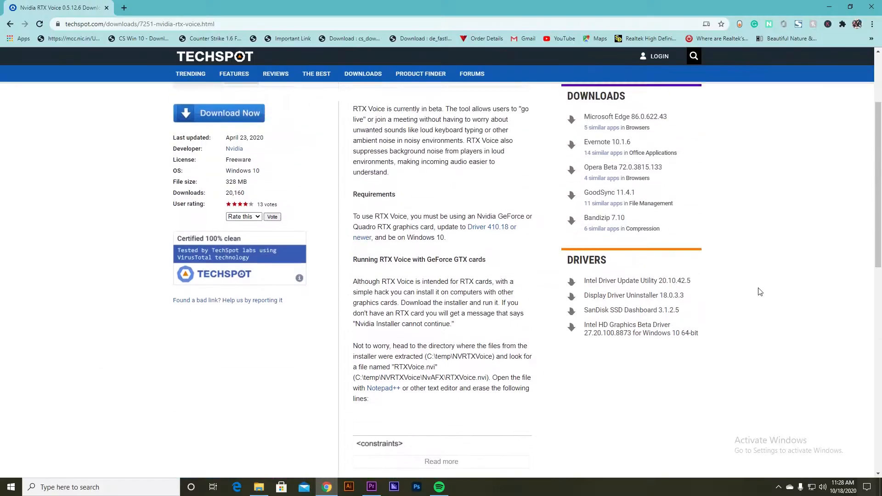
scroll("up", 3)
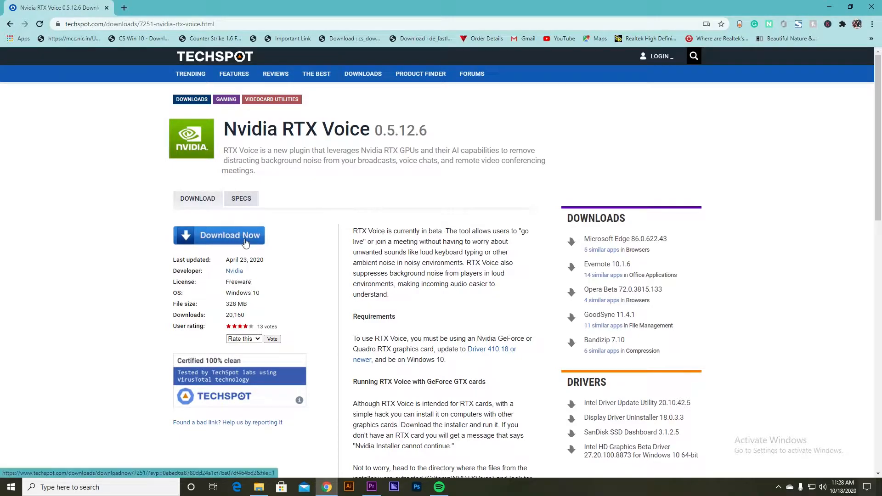
left_click(218, 235)
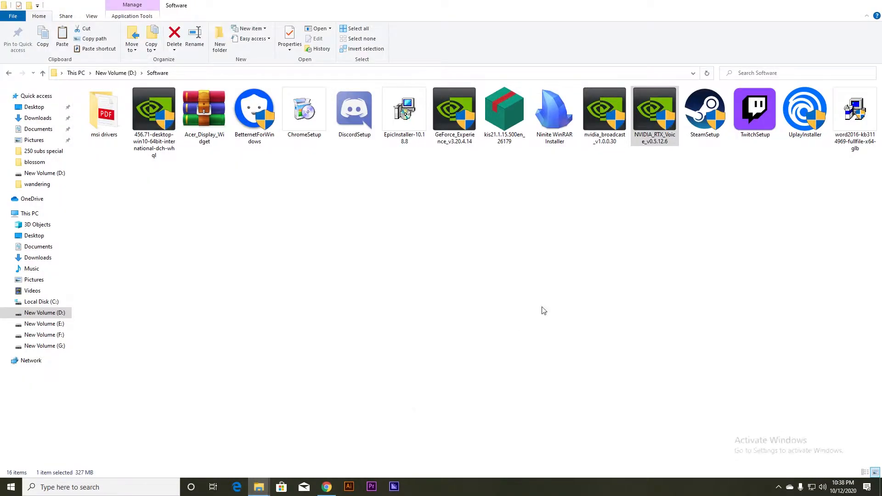
Launch the NVIDIA_RTX_Voice_v0.5.12.6 installer and allow it through User Account Control.
double_click(655, 108)
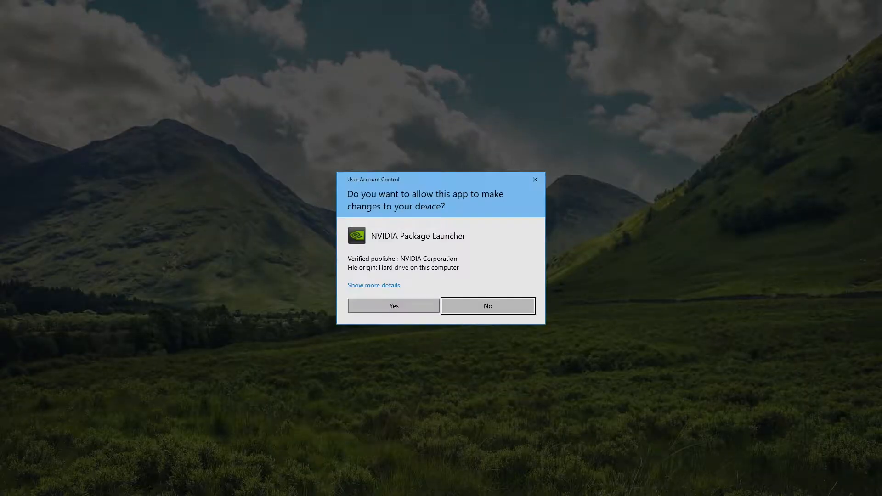
left_click(488, 306)
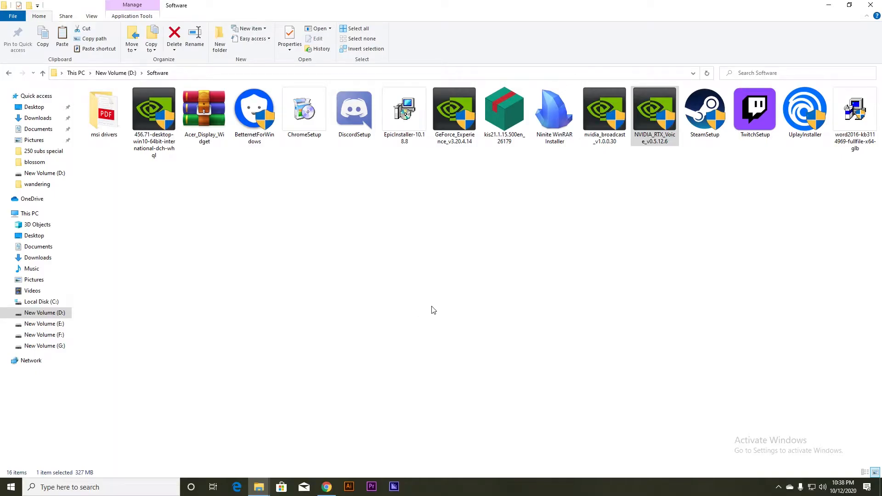
double_click(655, 110)
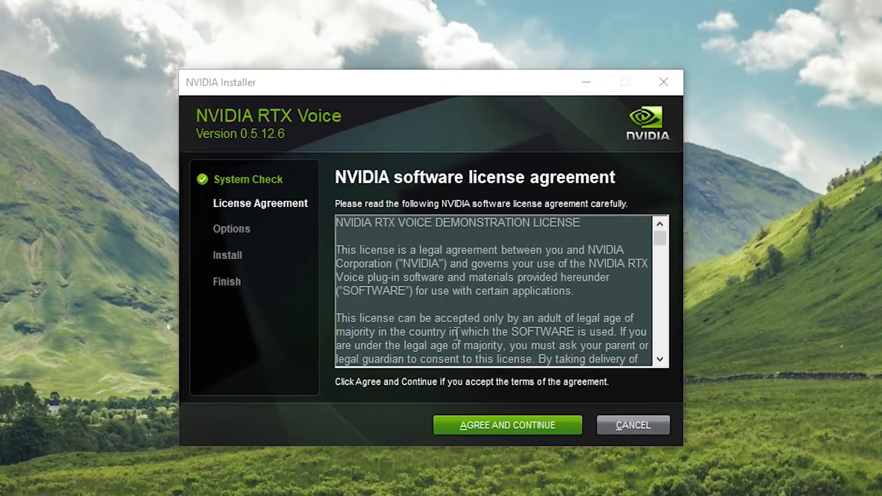
Agree and Continue to install RTX Voice and its driver, then close the finished installer.
left_click(506, 425)
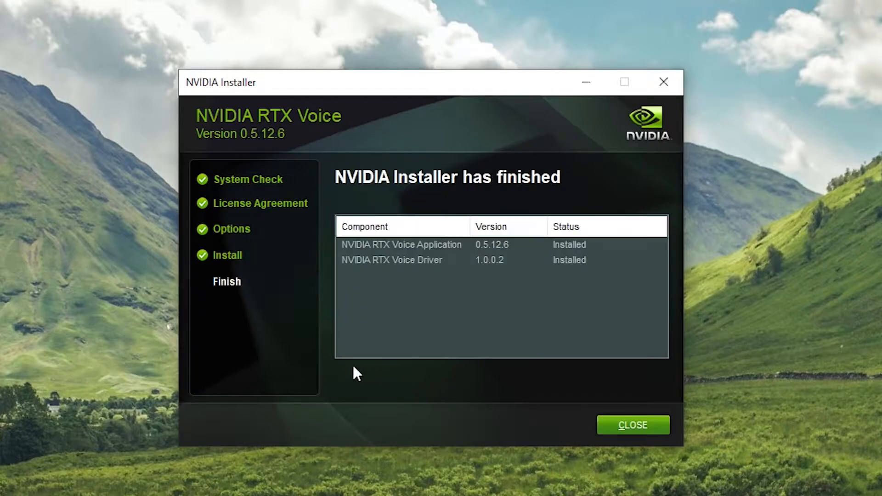
mouse_move(498, 350)
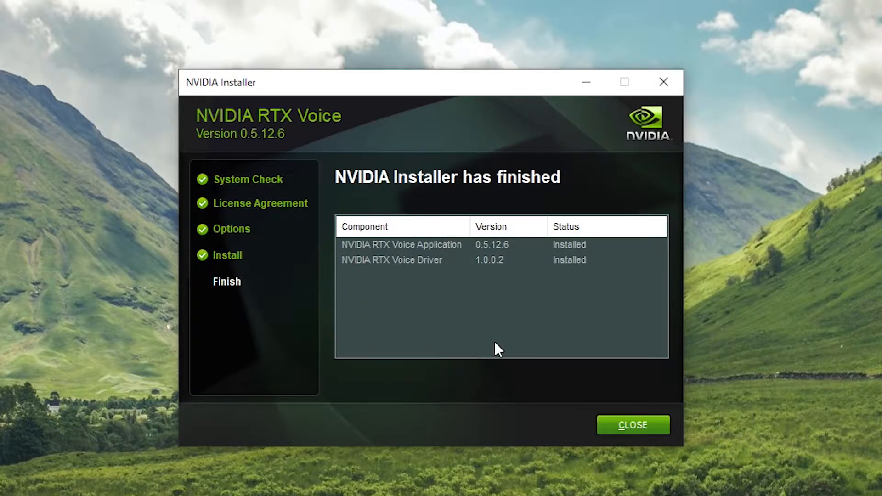
left_click(634, 425)
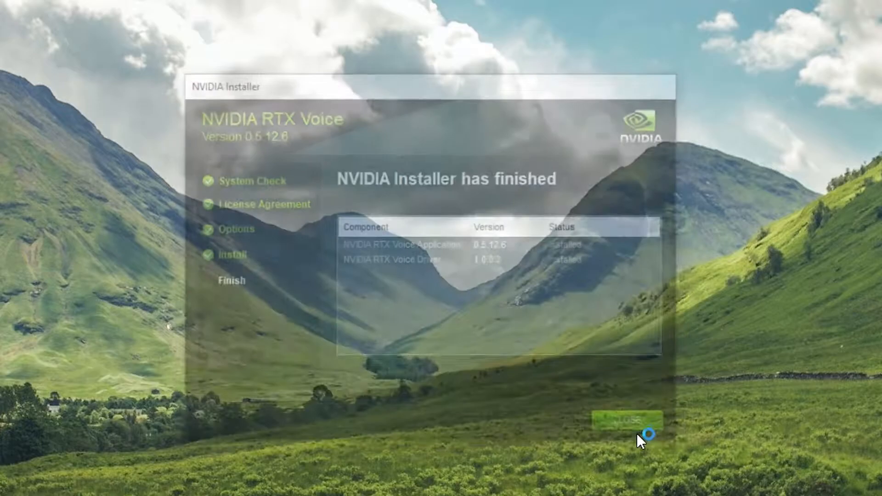
left_click(619, 421)
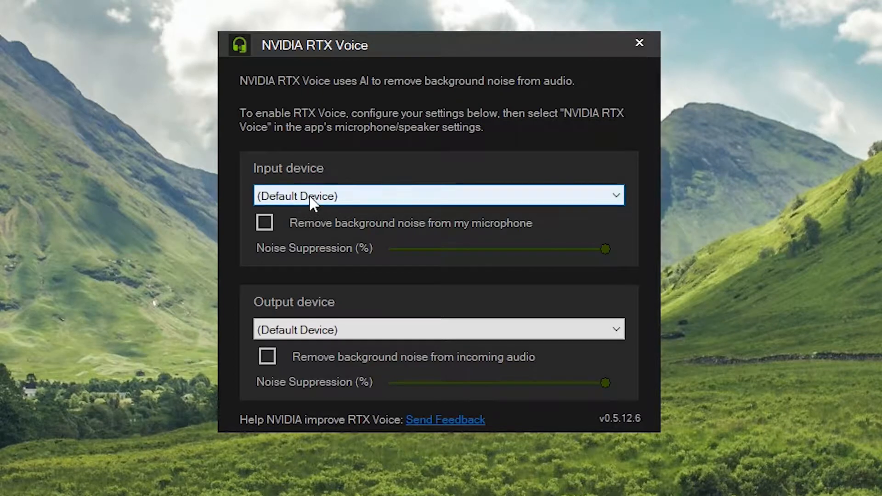
Choose Microphone (Realtek(R) Audio) as input with background noise removal enabled.
left_click(319, 197)
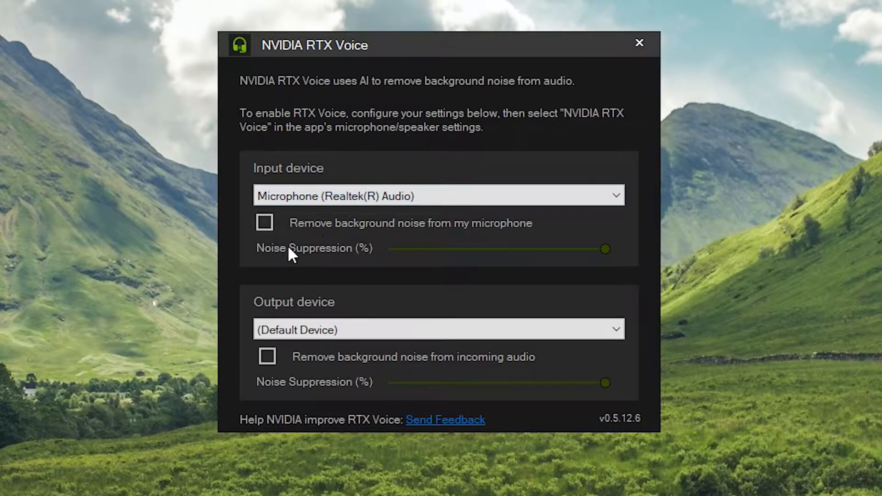
left_click(265, 223)
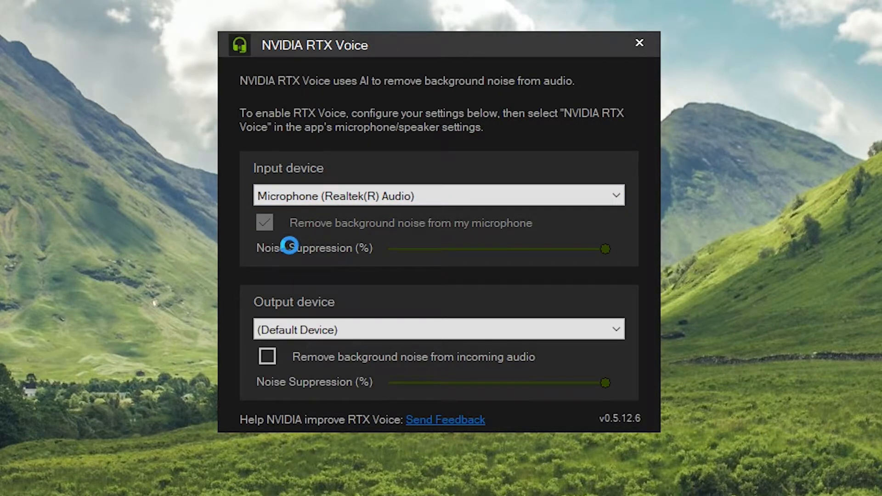
left_click(265, 223)
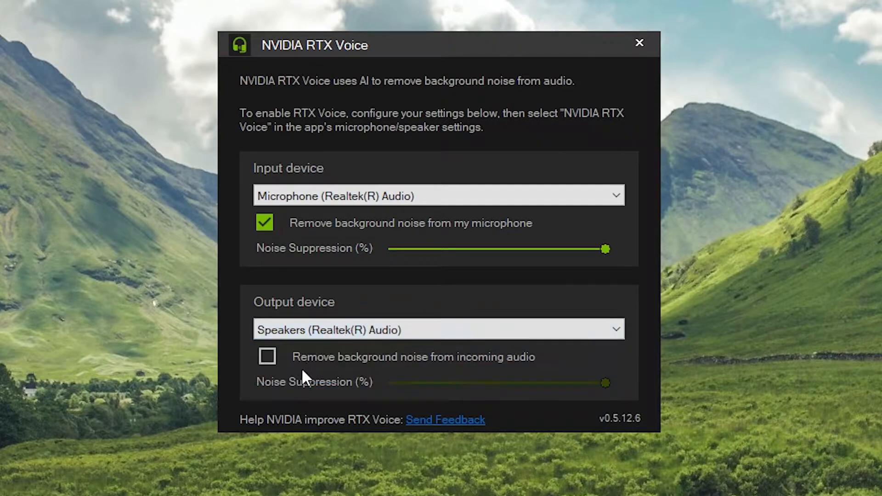
Leave incoming-audio noise removal off, keeping Speakers (Realtek(R) Audio) as the output device.
left_click(267, 356)
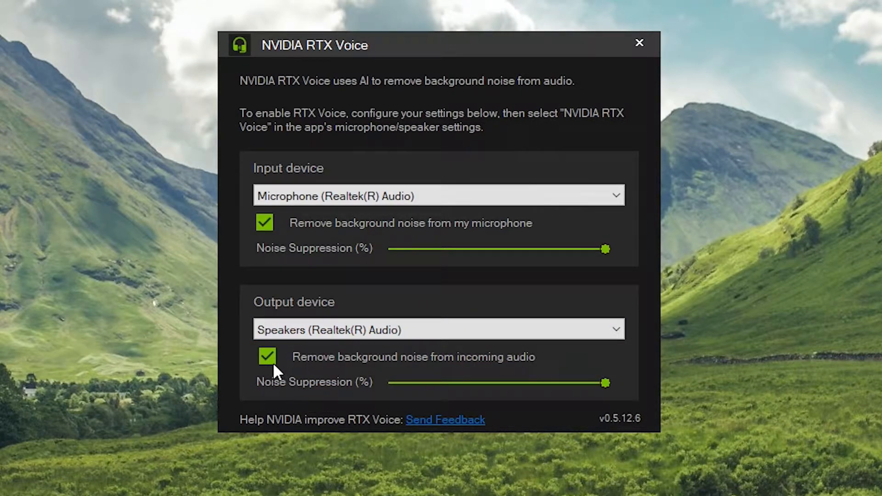
left_click(268, 357)
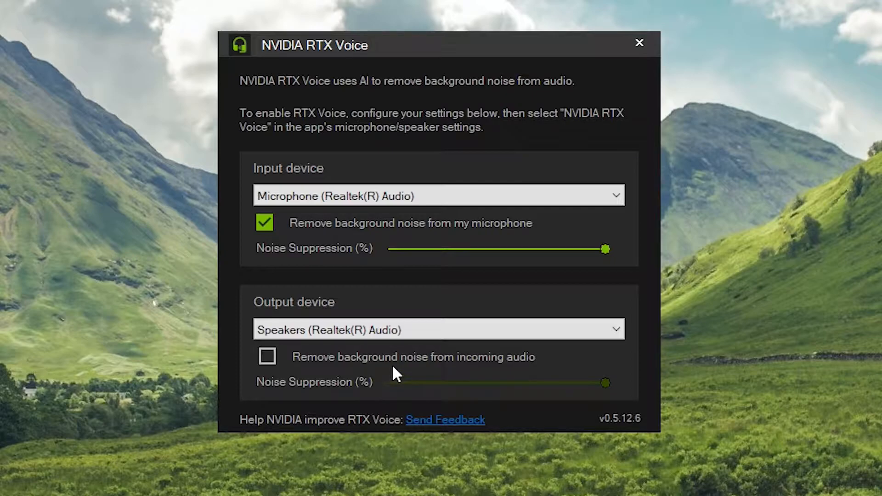
left_click(640, 41)
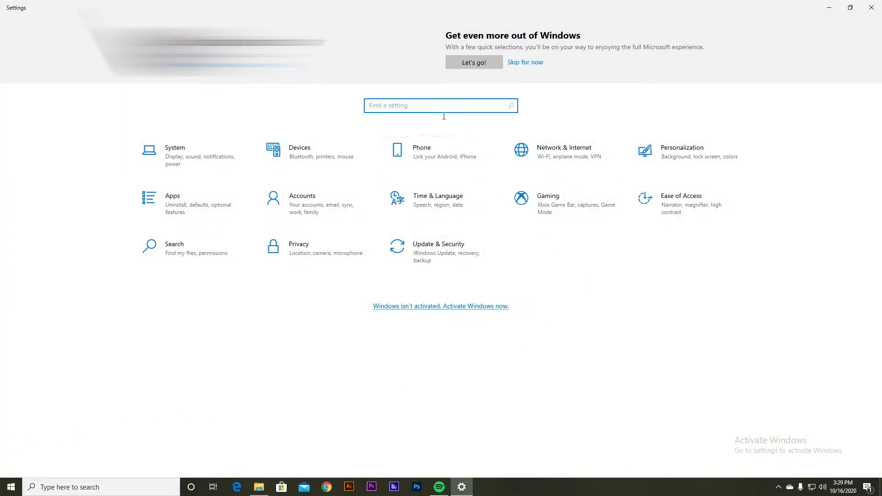
Search Settings for devices and reach the Sound page to make NVIDIA RTX Voice the input microphone.
type("d")
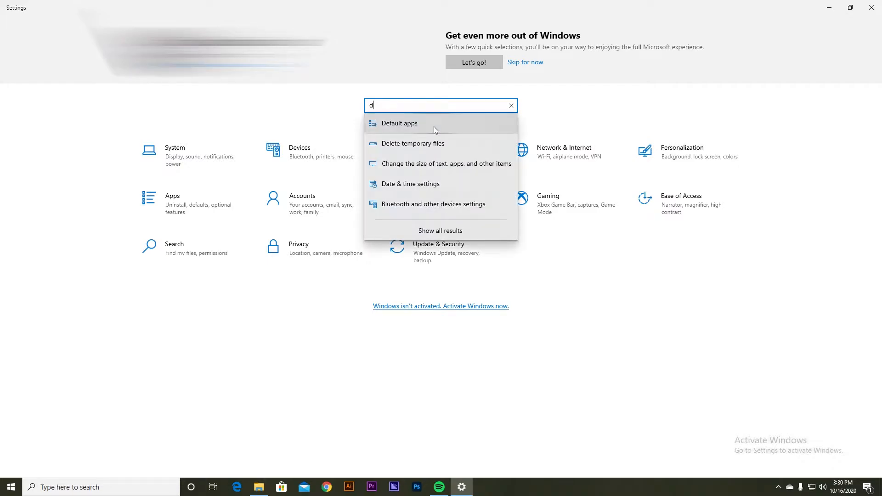
left_click(511, 105)
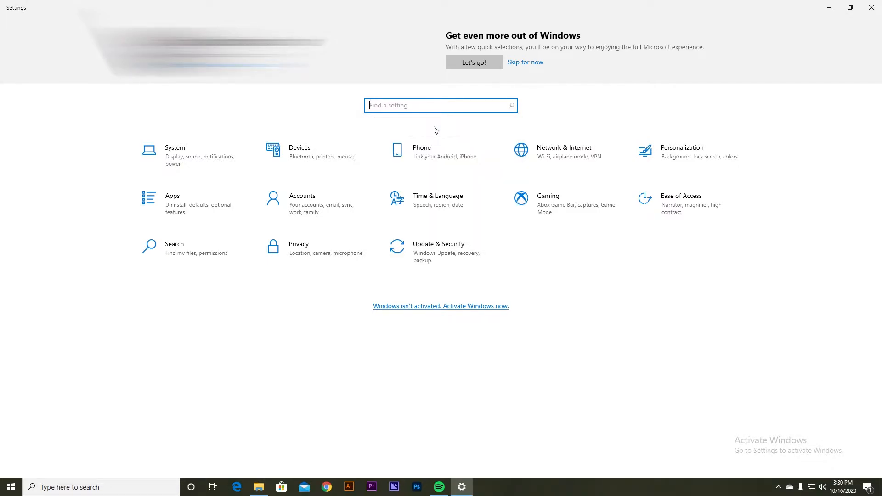
type("devi")
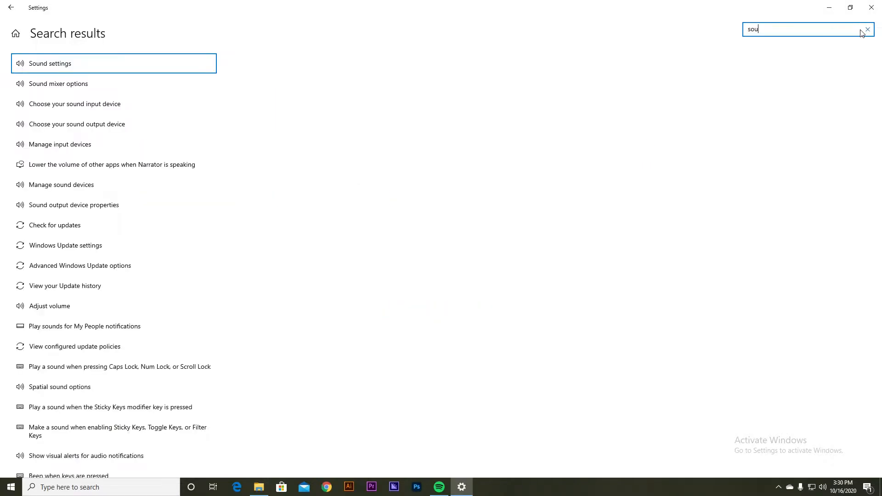
left_click(49, 63)
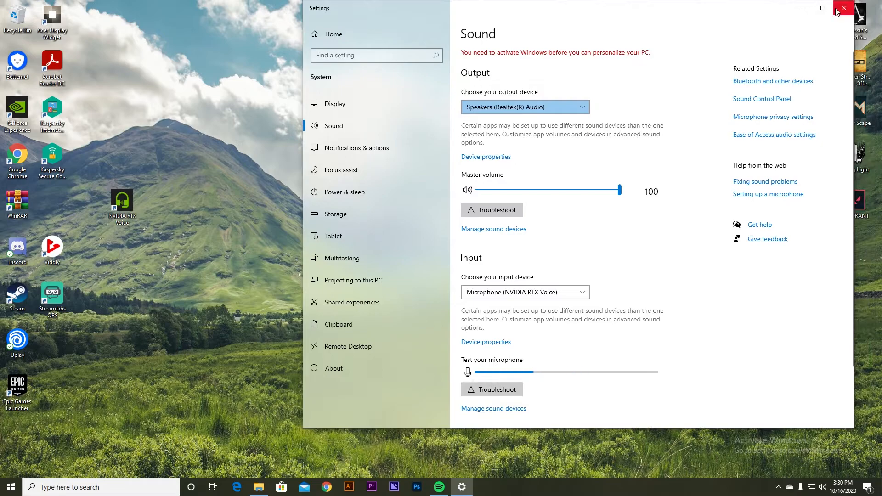
Close Sound settings and drag the RTX Voice Noise Suppression slider down and back up.
left_click(844, 8)
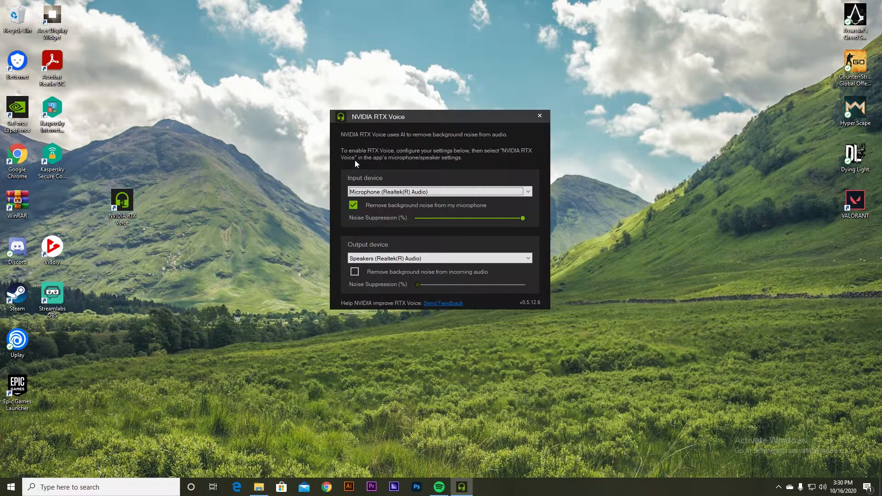
left_click_drag(439, 116, 466, 116)
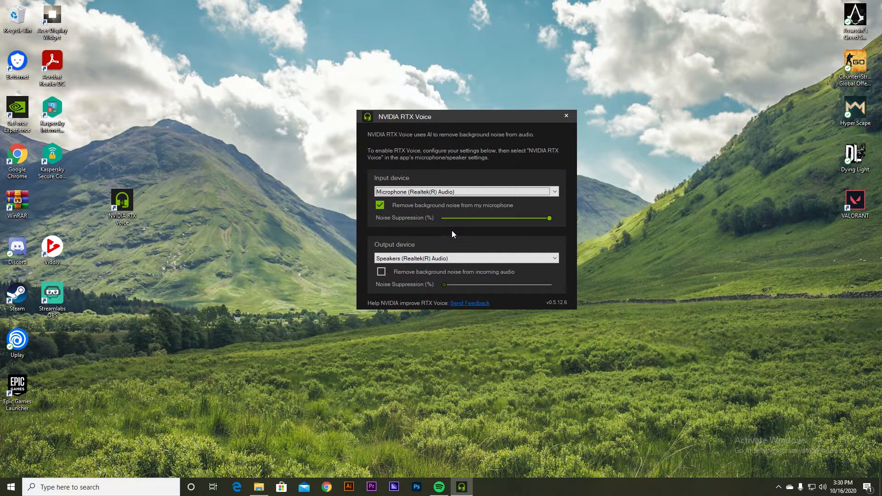
mouse_move(437, 235)
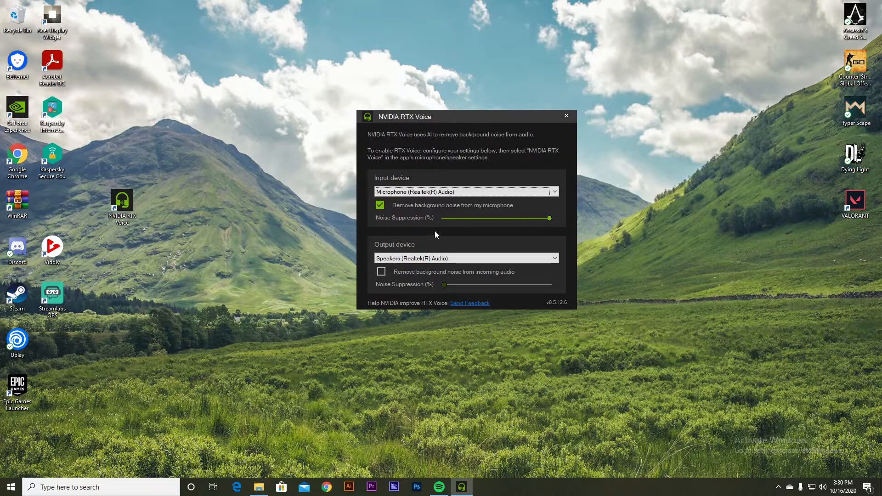
mouse_move(456, 205)
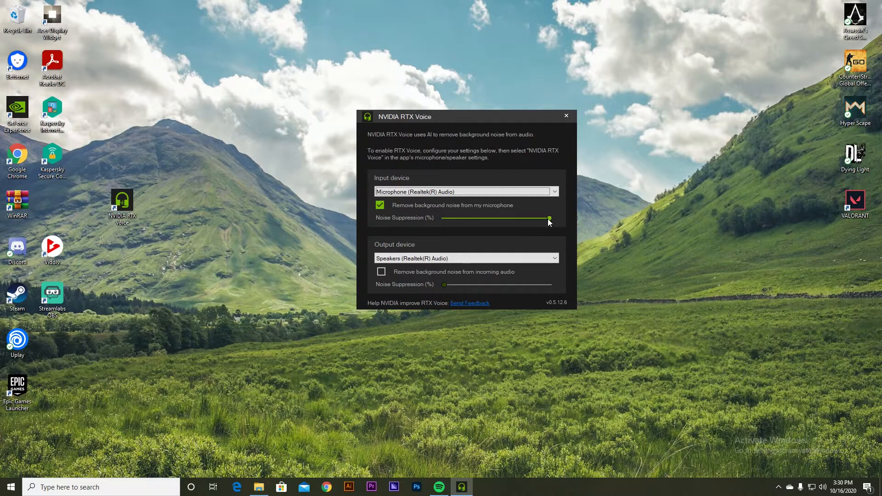
left_click_drag(549, 218, 444, 218)
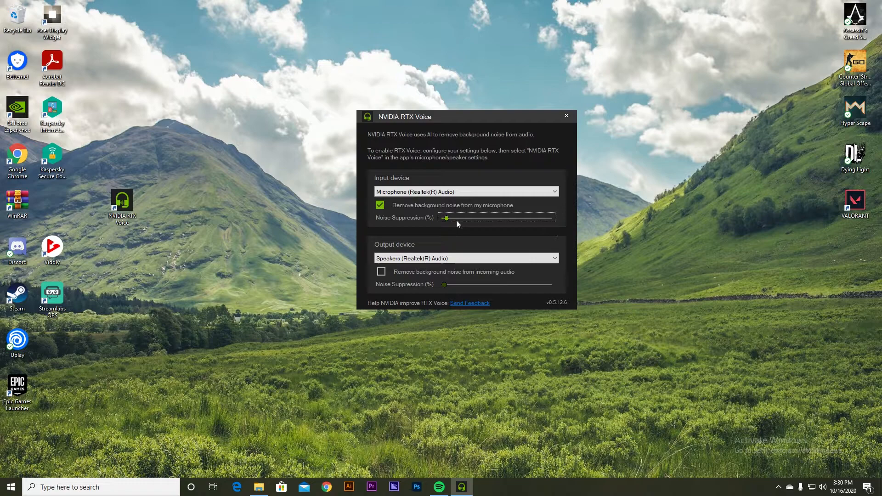
left_click_drag(447, 218, 550, 218)
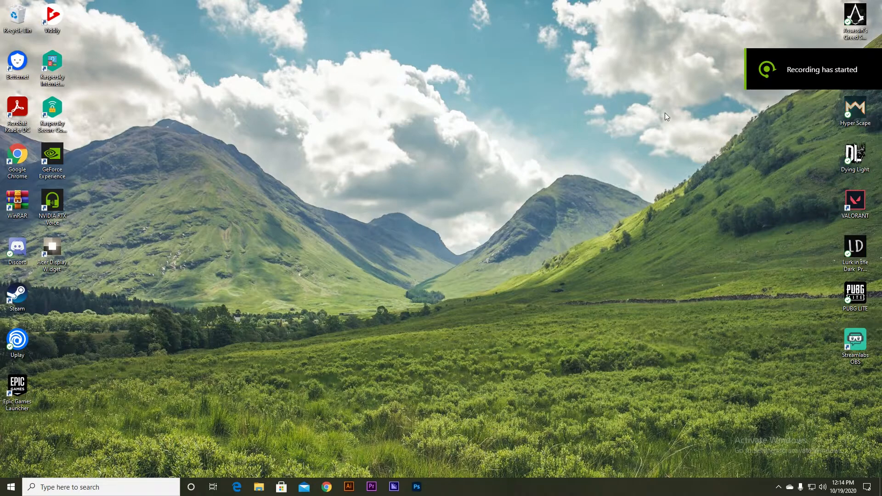
mouse_move(629, 110)
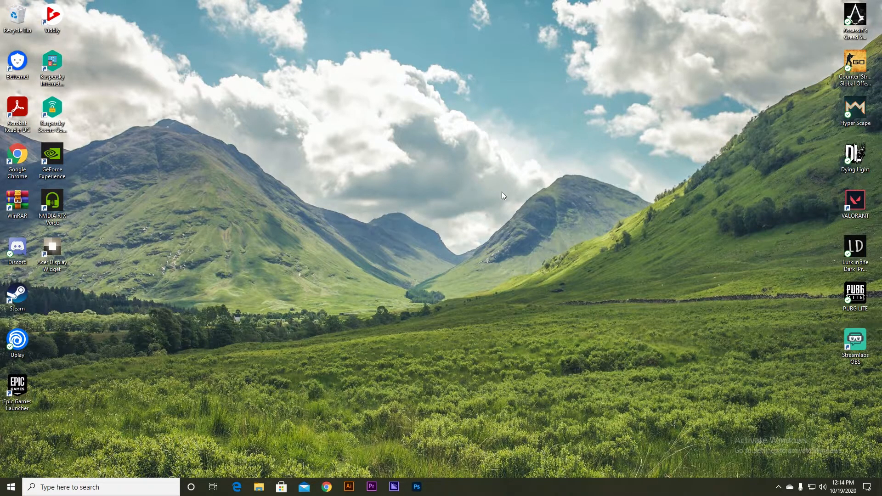
mouse_move(495, 209)
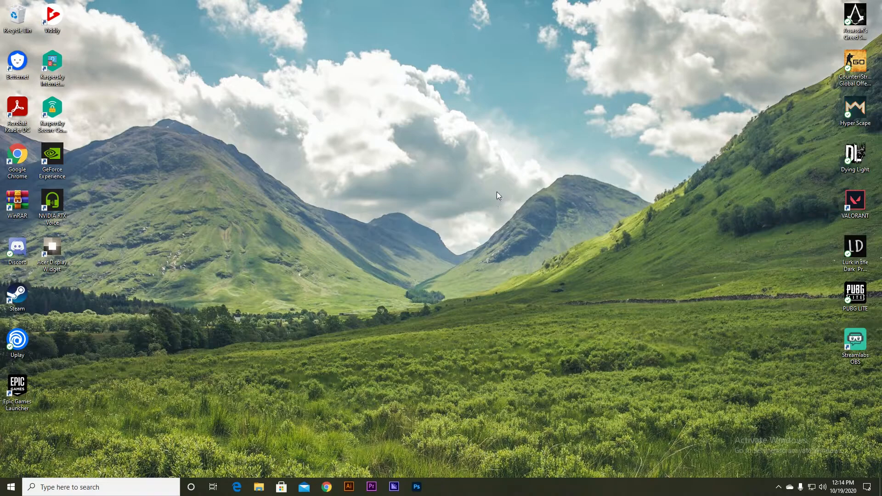
mouse_move(505, 191)
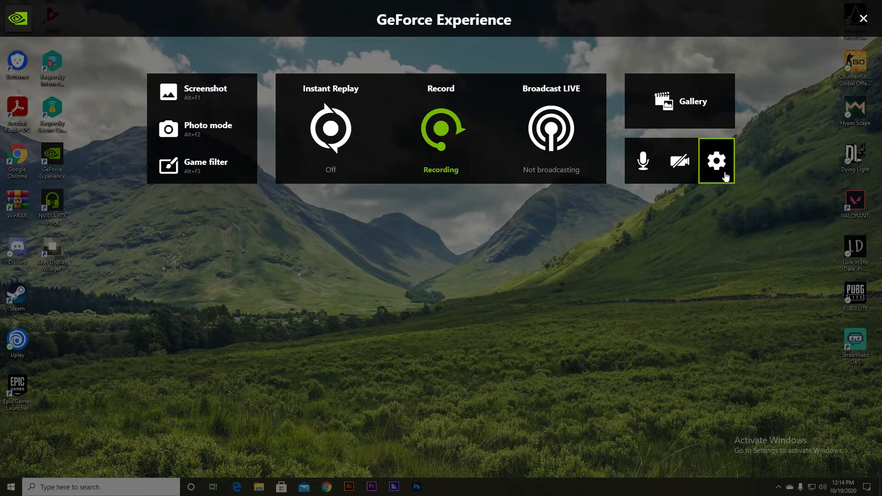
Set the GeForce Experience overlay's Microphone Source to Microphone (NVIDIA RTX Voice).
left_click(716, 160)
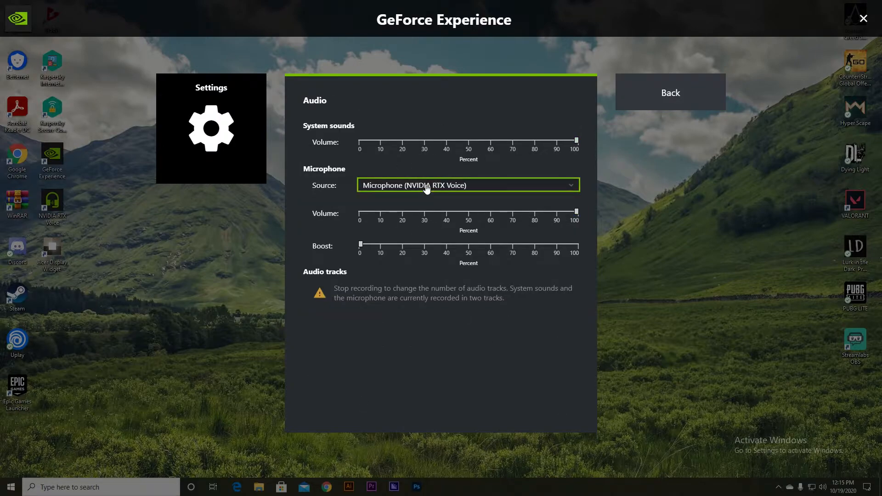
mouse_move(422, 196)
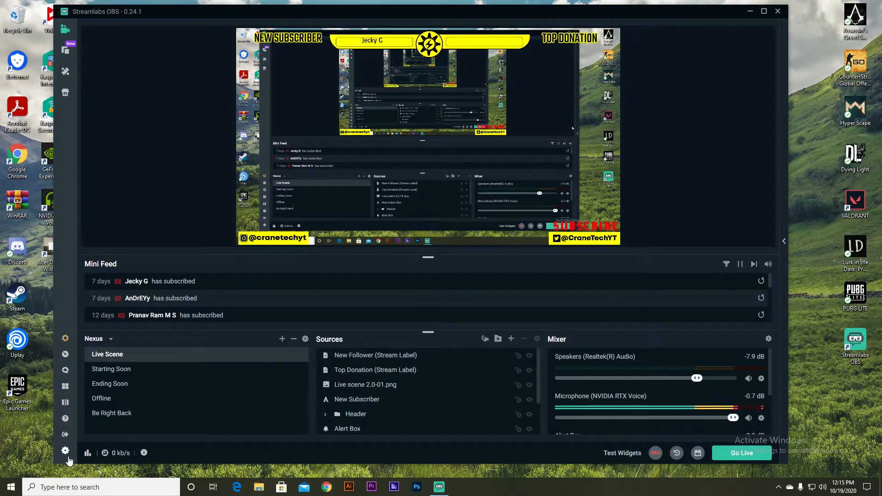
Set Streamlabs OBS Mic/Auxiliary Device 1 to Microphone (NVIDIA RTX Voice) and confirm with Done.
left_click(65, 451)
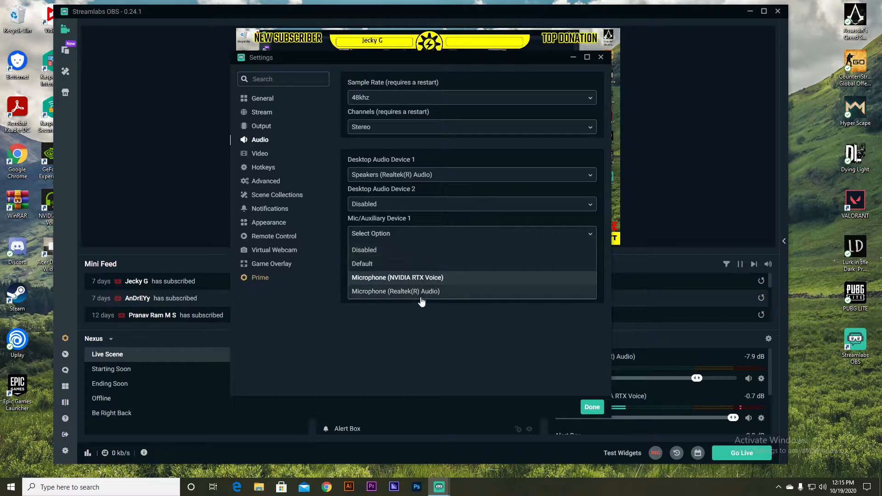
left_click(397, 278)
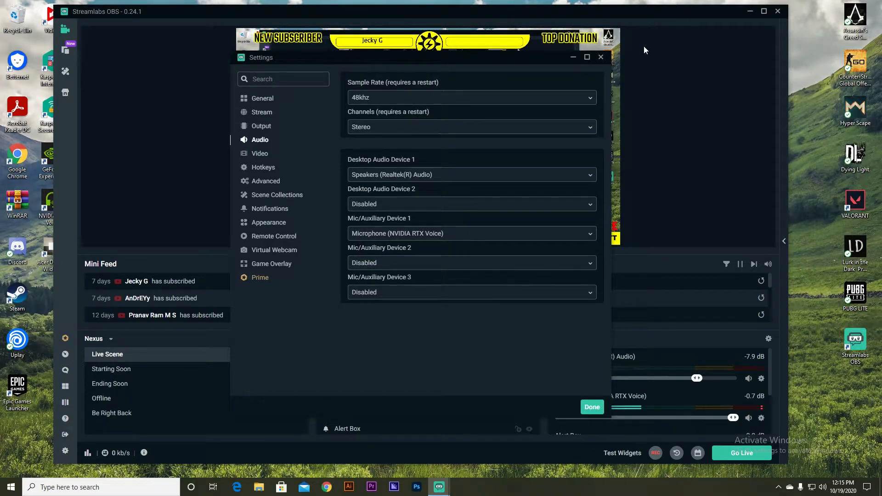
left_click(592, 407)
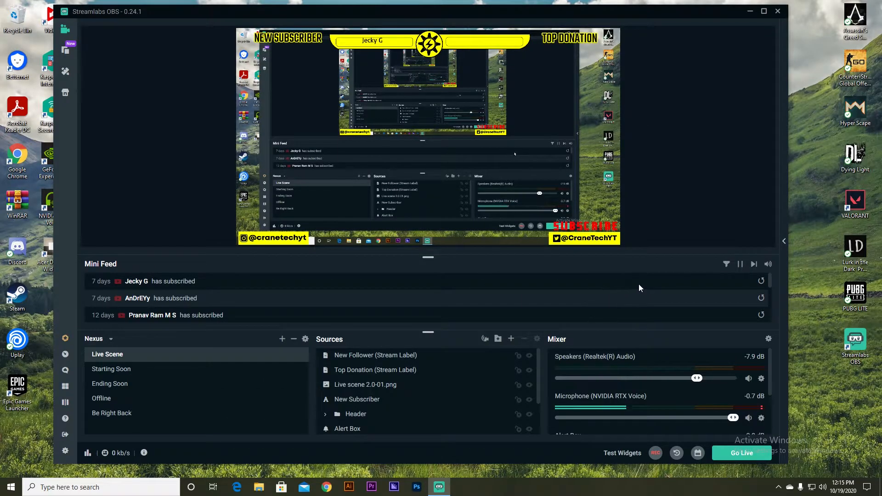